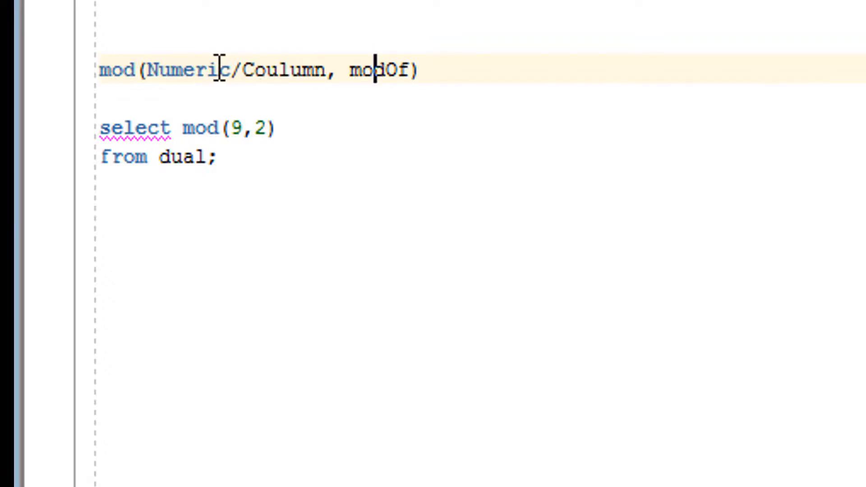
Highlight the MOD syntax arguments and the literal arguments 9 and 2 in the worksheet
{"action": "left_click_drag", "start_coordinate": [146, 69], "coordinate": [318, 69]}
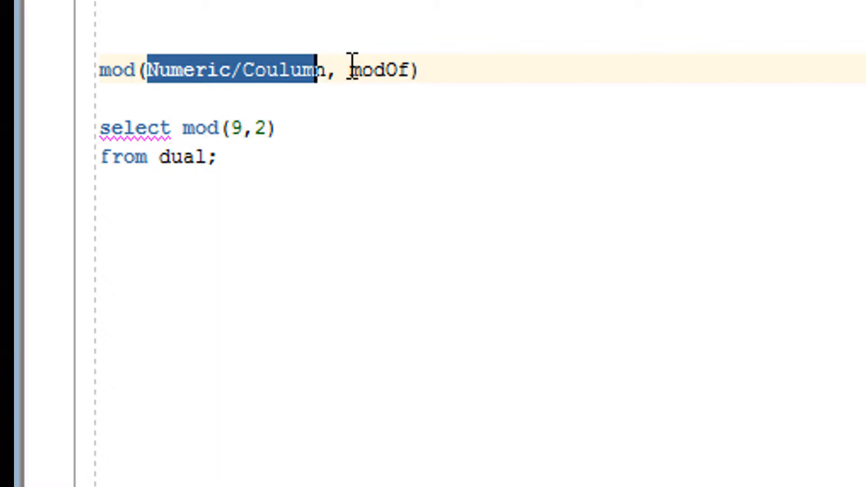
{"action": "double_click", "coordinate": [383, 70]}
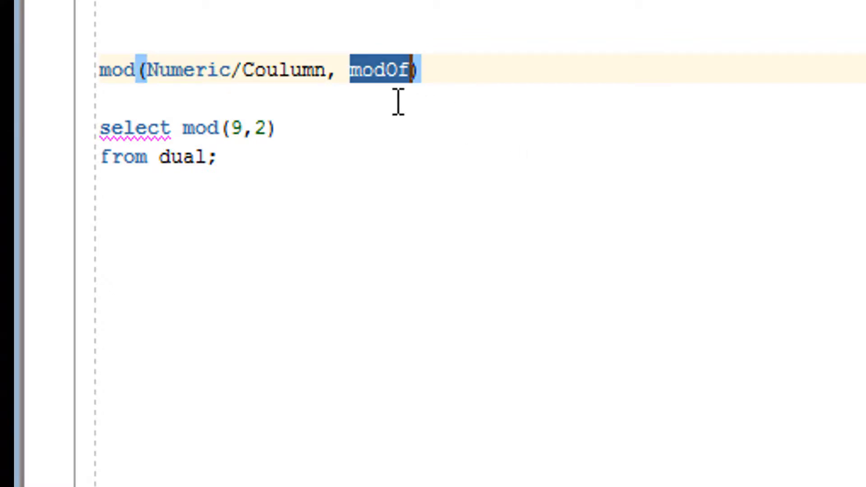
{"action": "left_click", "coordinate": [365, 177]}
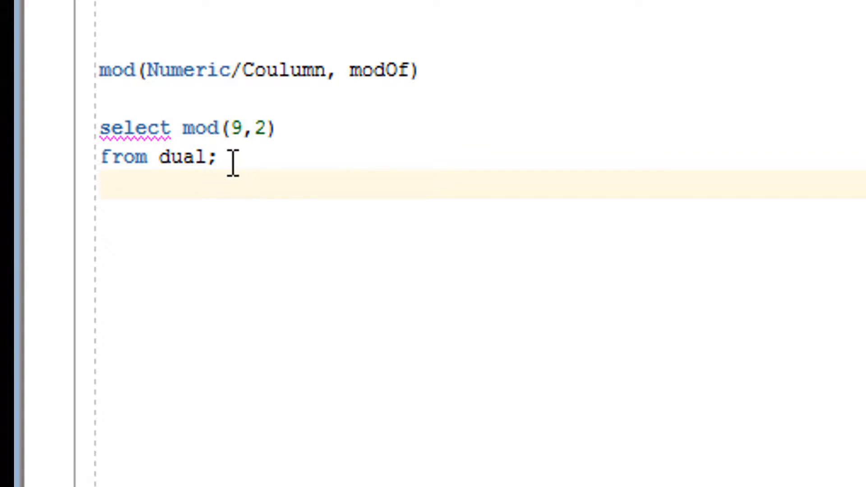
{"action": "left_click_drag", "start_coordinate": [221, 156], "coordinate": [99, 128]}
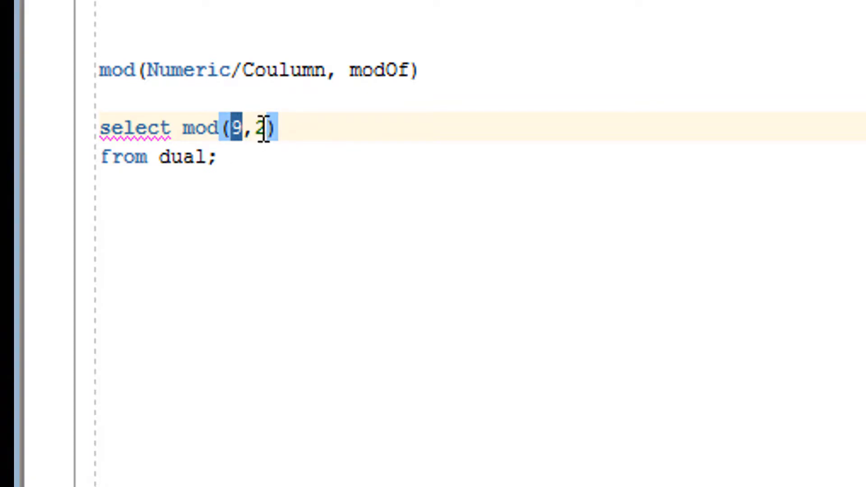
Run select mod(9,2) from dual and confirm the remainder 1 in the result
{"action": "left_click", "coordinate": [242, 128]}
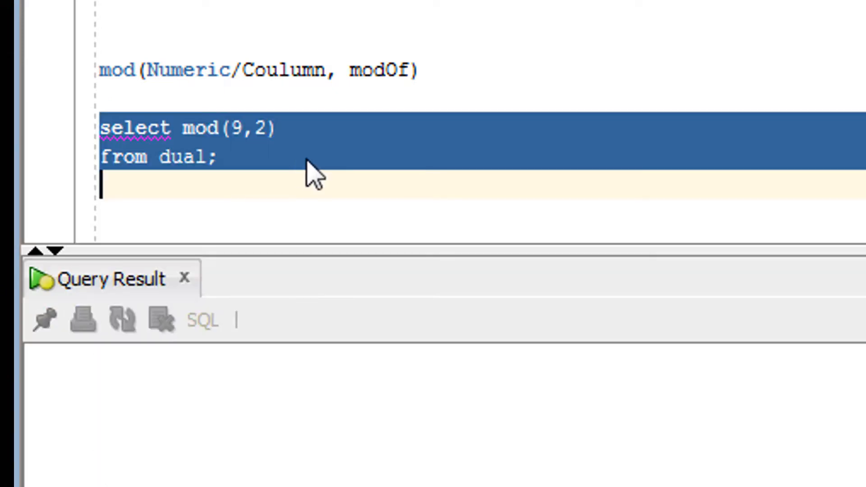
{"action": "key", "text": "F9"}
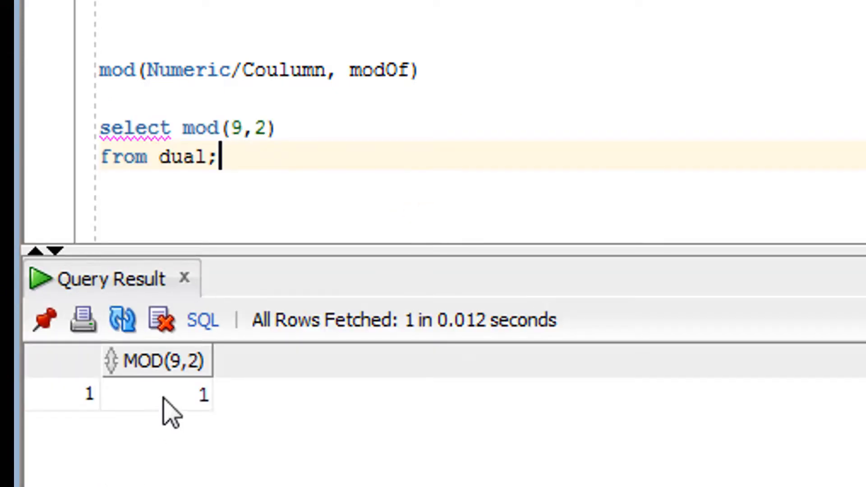
{"action": "left_click", "coordinate": [166, 394]}
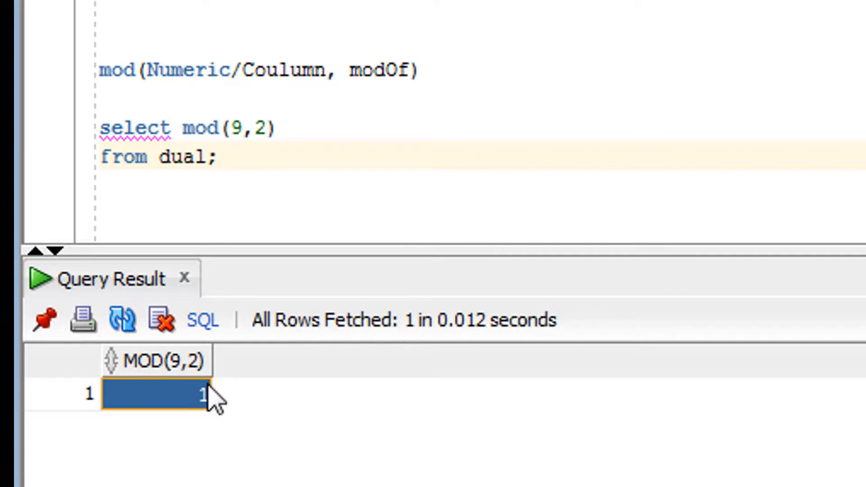
{"action": "mouse_move", "coordinate": [244, 172]}
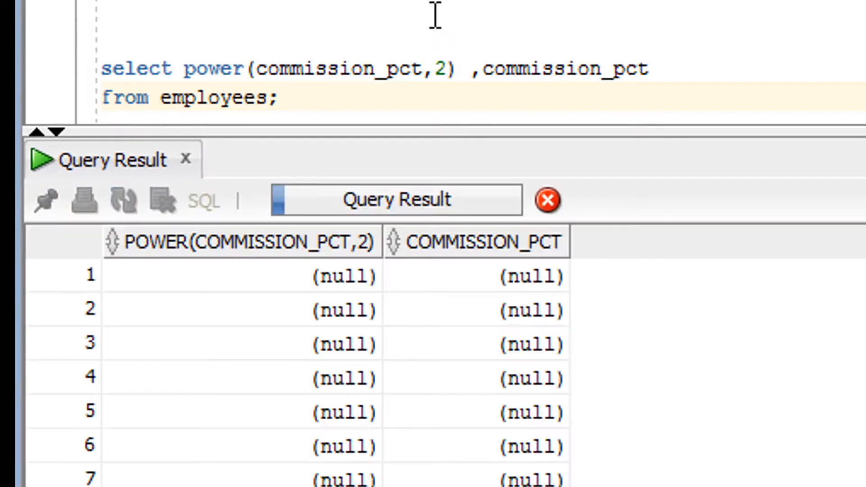
Scroll the Query Result grid to the non-null rows and point out the 0.4 commission value
{"action": "scroll", "scroll_direction": "down", "scroll_amount": 3}
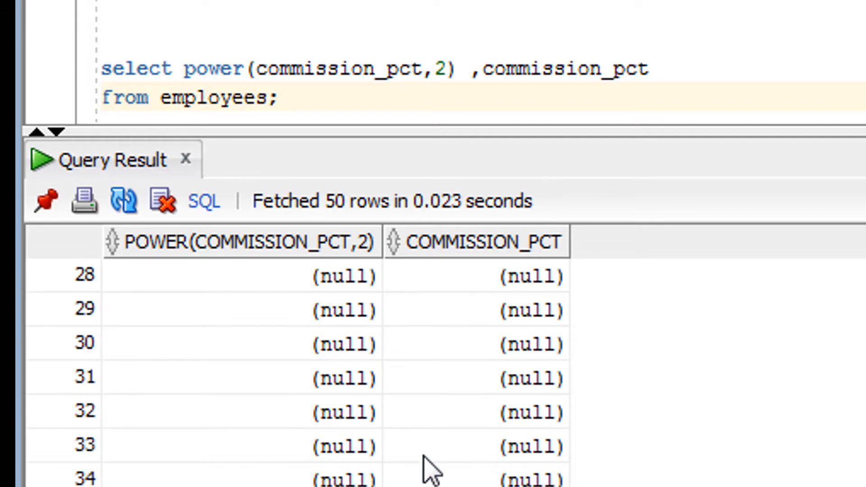
{"action": "scroll", "scroll_direction": "down", "scroll_amount": 3}
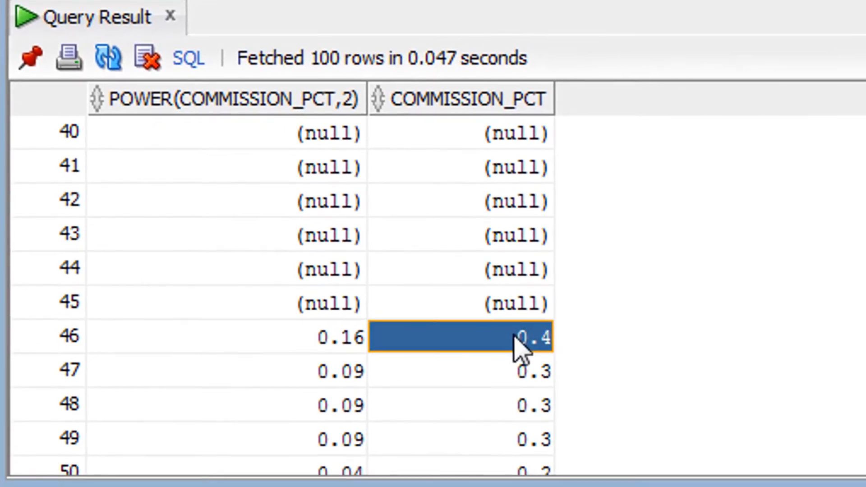
{"action": "left_click", "coordinate": [227, 338]}
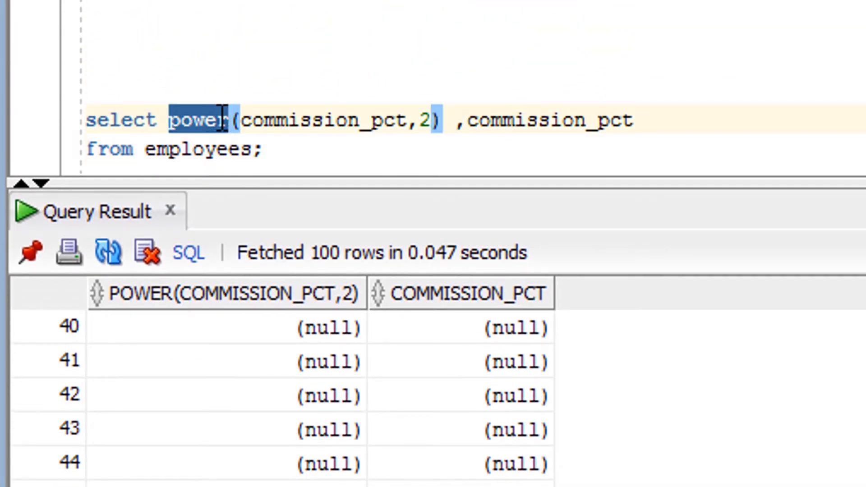
Change power to mod(commission_pct,2), run it, and compare 0.4 with its unchanged MOD result
{"action": "type", "text": "mod"}
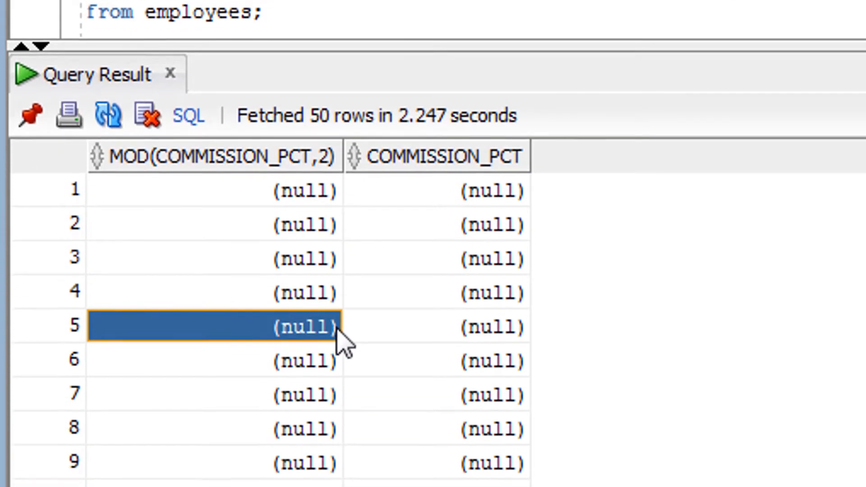
{"action": "scroll", "scroll_direction": "down", "scroll_amount": 3}
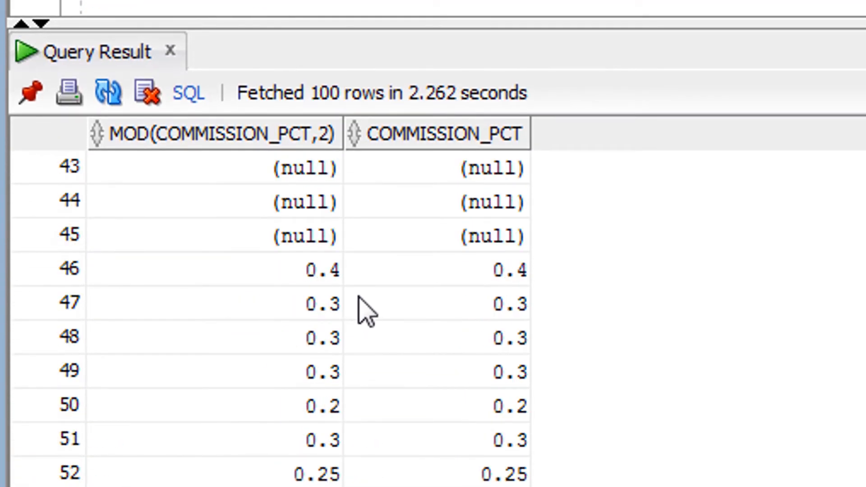
{"action": "left_click", "coordinate": [436, 269]}
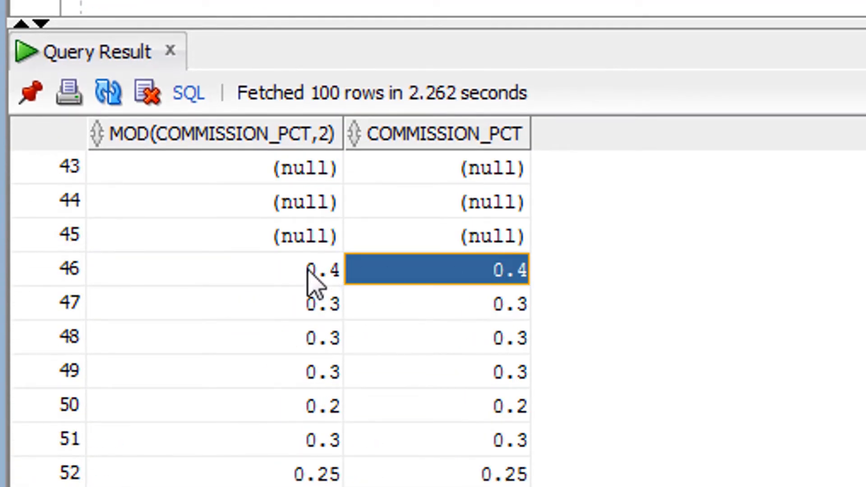